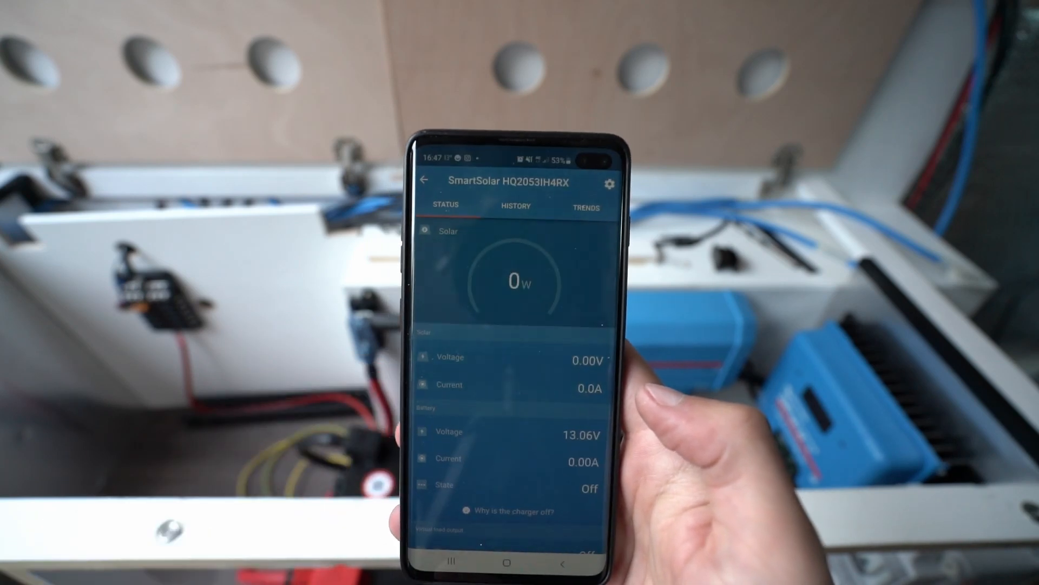
- Show the SmartSolar charger's Battery presets dialog with Gel and Lithium Iron Phosphate options
click(610, 183)
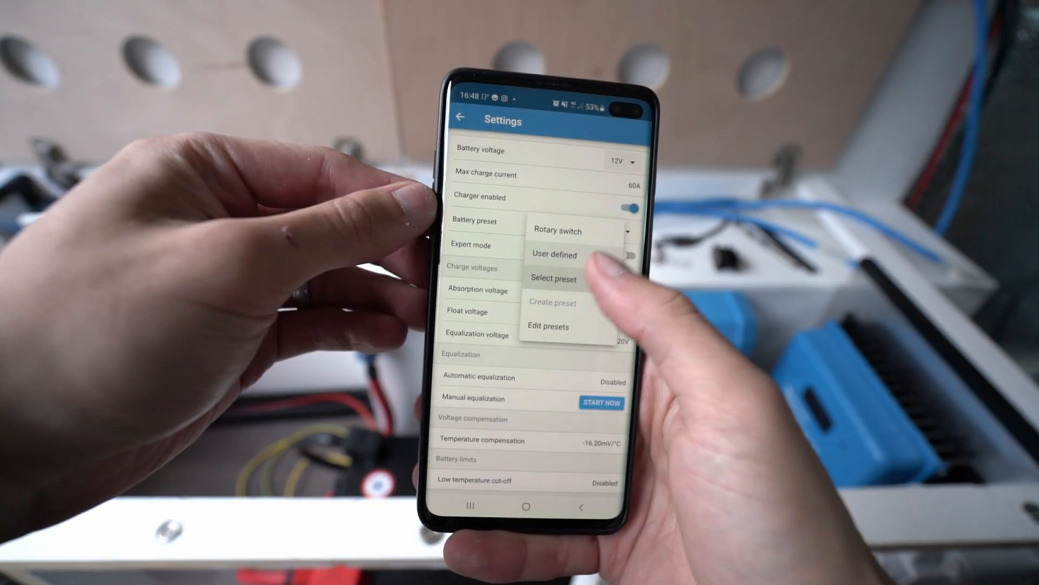
click(553, 278)
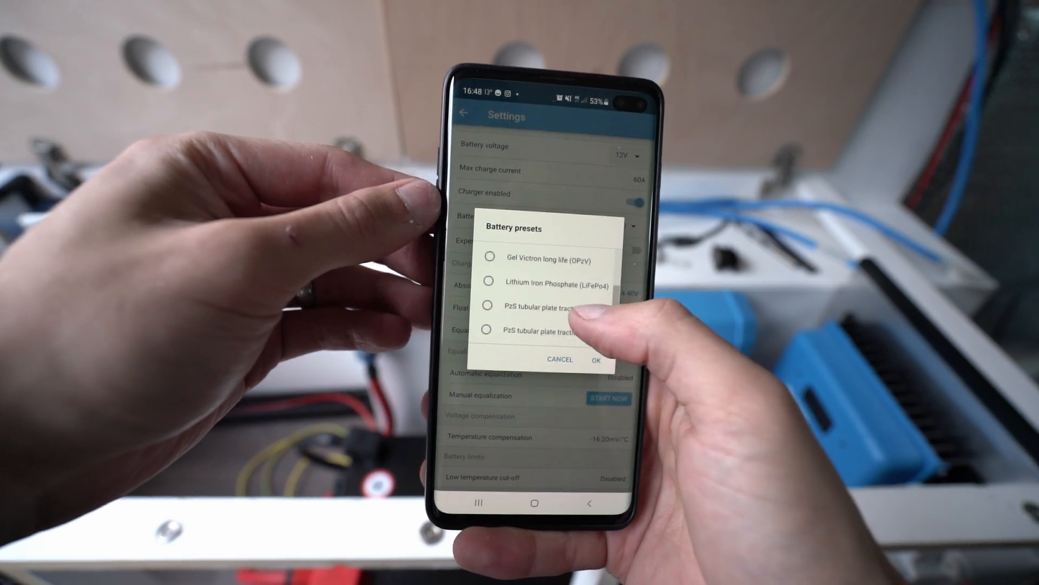
click(596, 360)
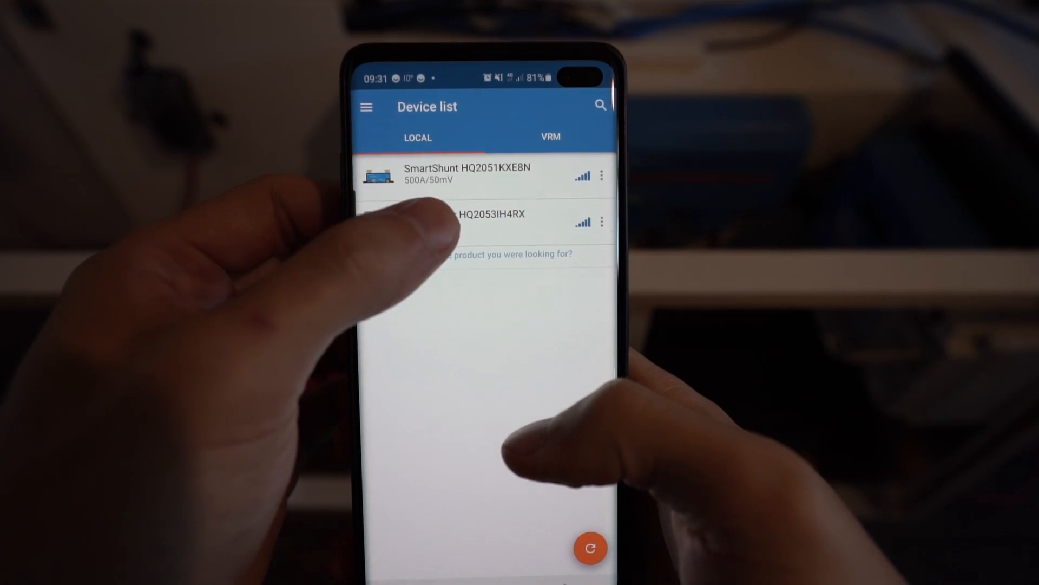
- View the SmartSolar HQ2053IH4RX status page showing live solar power and charge state
click(477, 221)
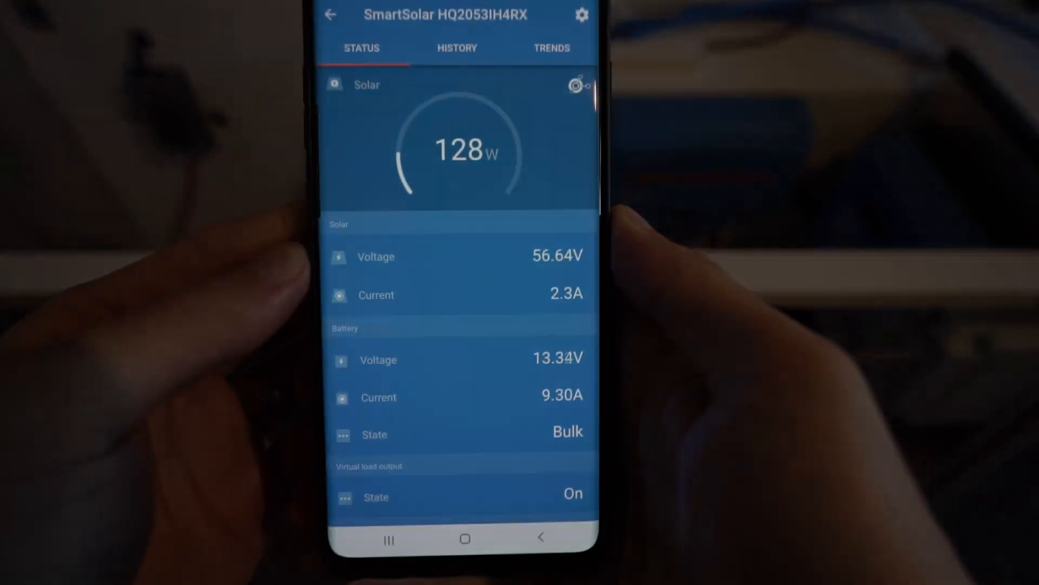
click(457, 48)
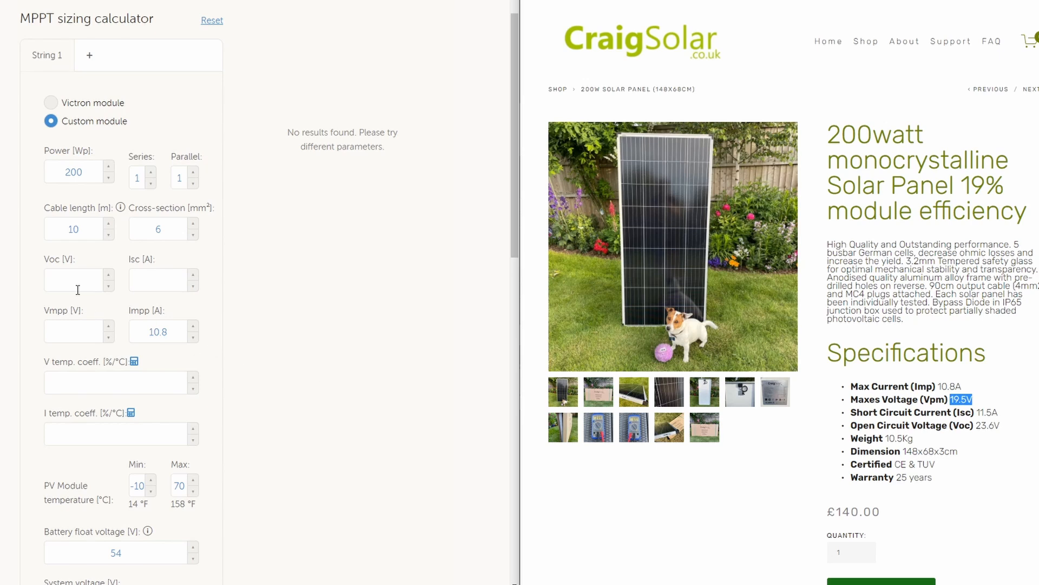
- Enter the custom module specs 19.5, 23.6 and 11.5 and wire four panels in series
text(19.5)
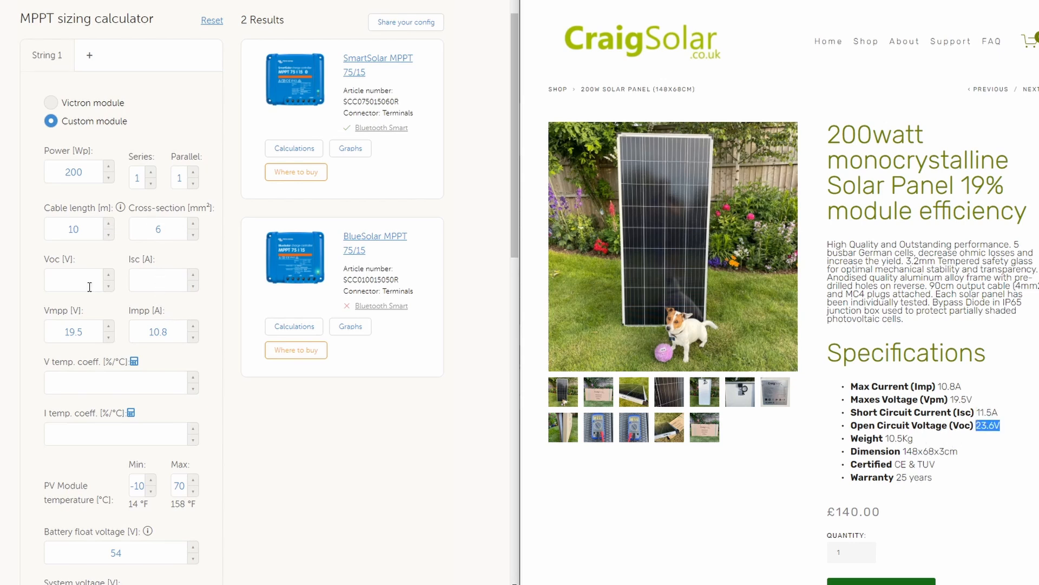
text(23.6)
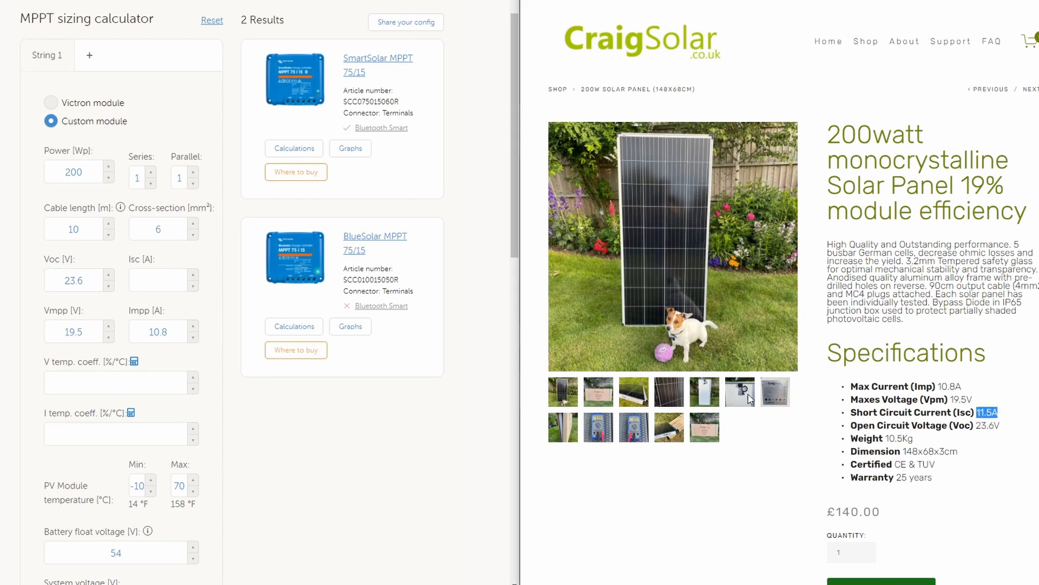
text(11.5)
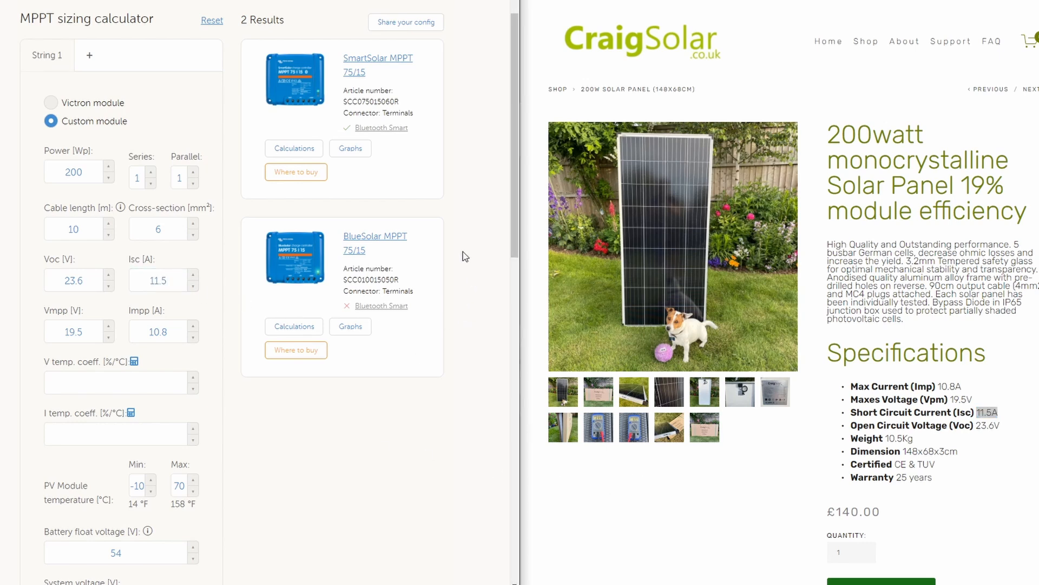
click(151, 173)
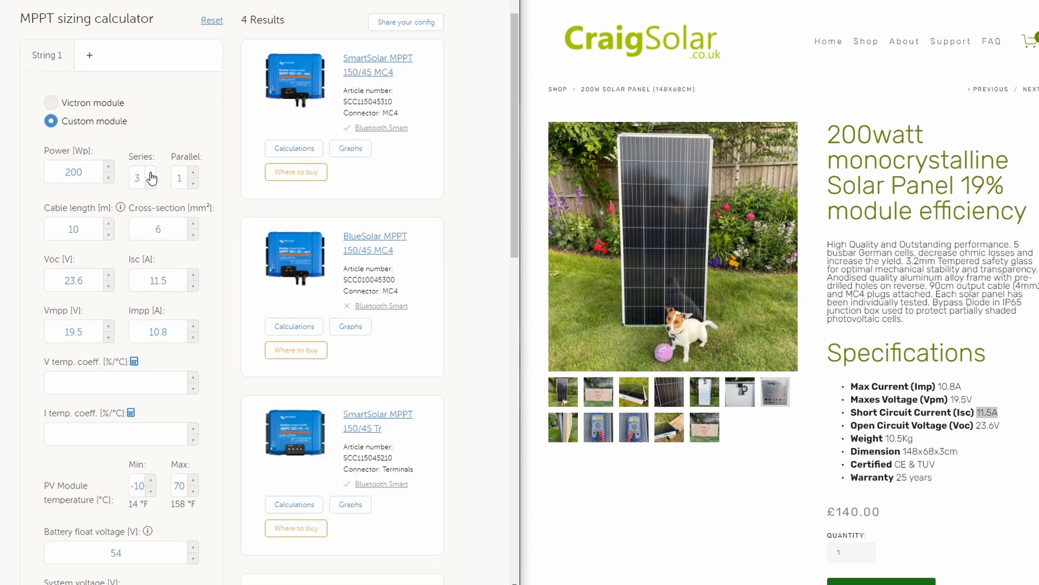
click(151, 174)
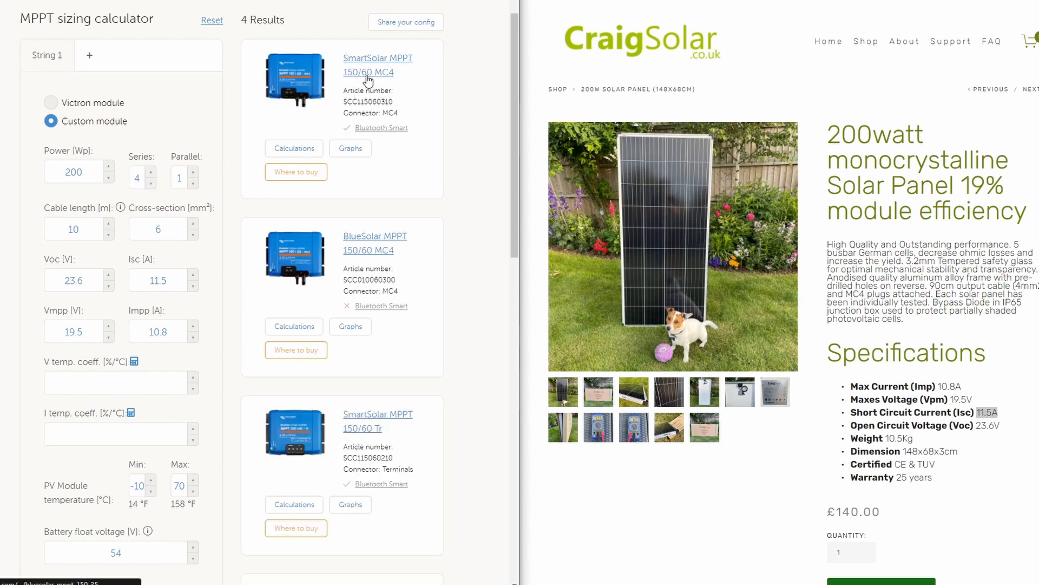
mouse_move(390, 424)
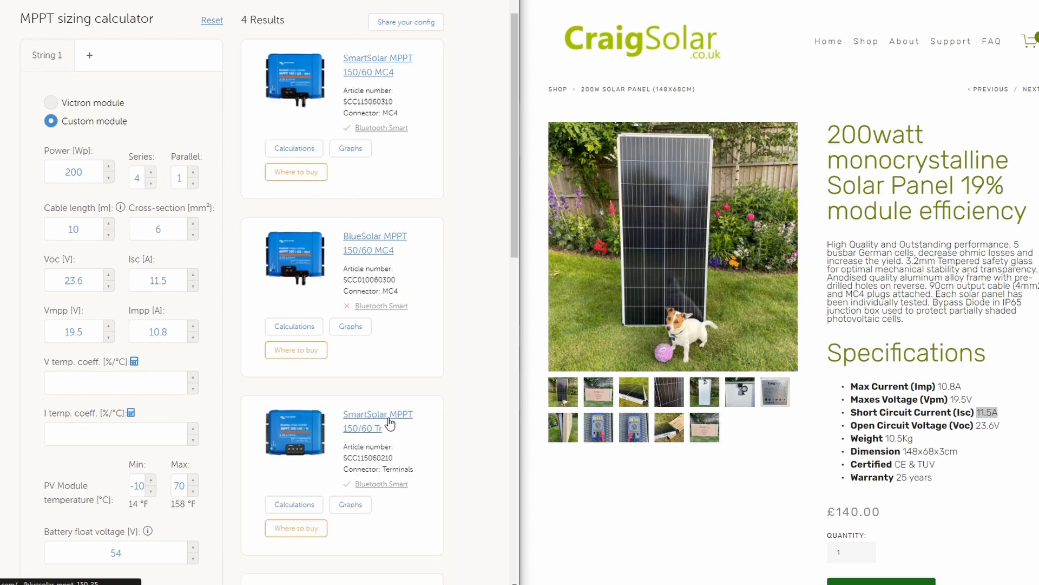
- Reach the City section below the results and begin editing the Almere, Netherlands location
scroll(down, 3)
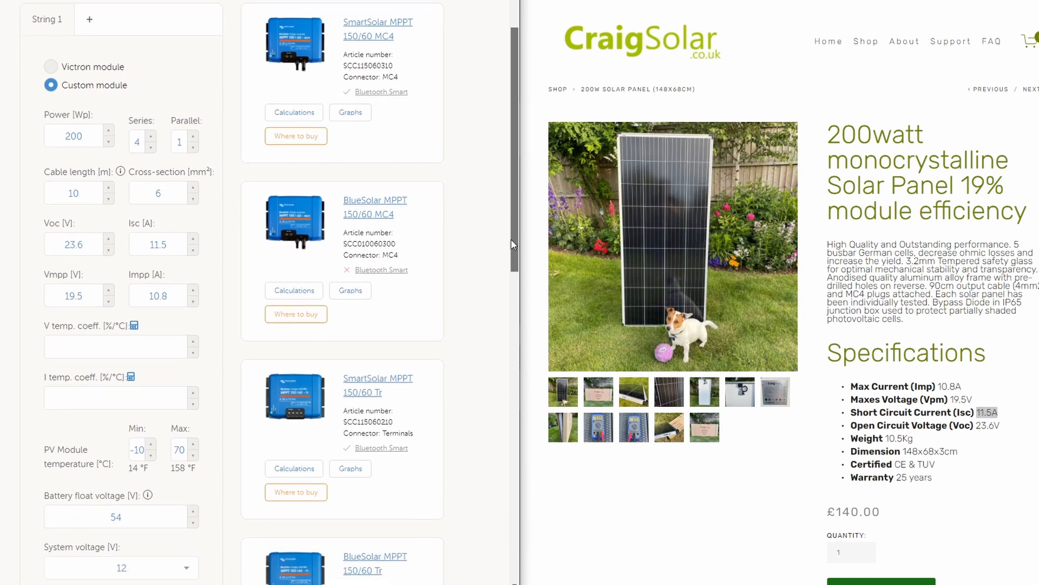
scroll(down, 3)
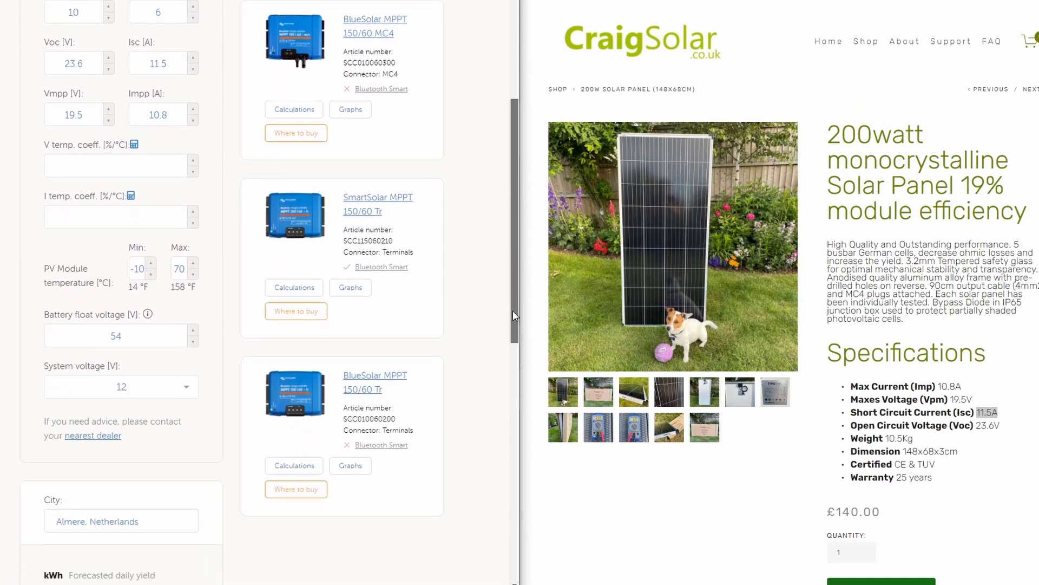
scroll(down, 3)
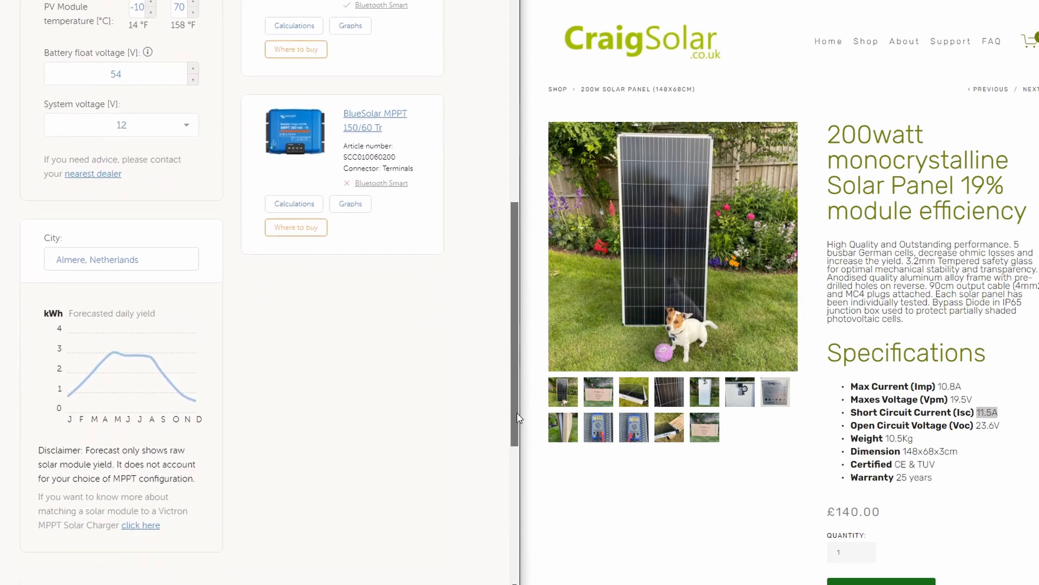
click(121, 258)
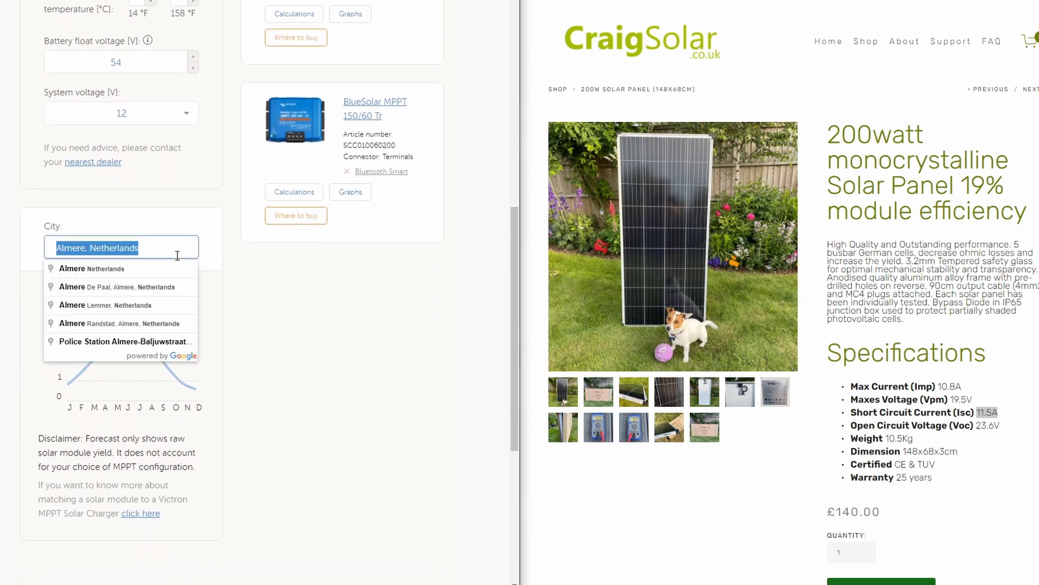
- Try 'Uni' for United Kingdom, then set the forecast city to Spain
text(United Kingdom)
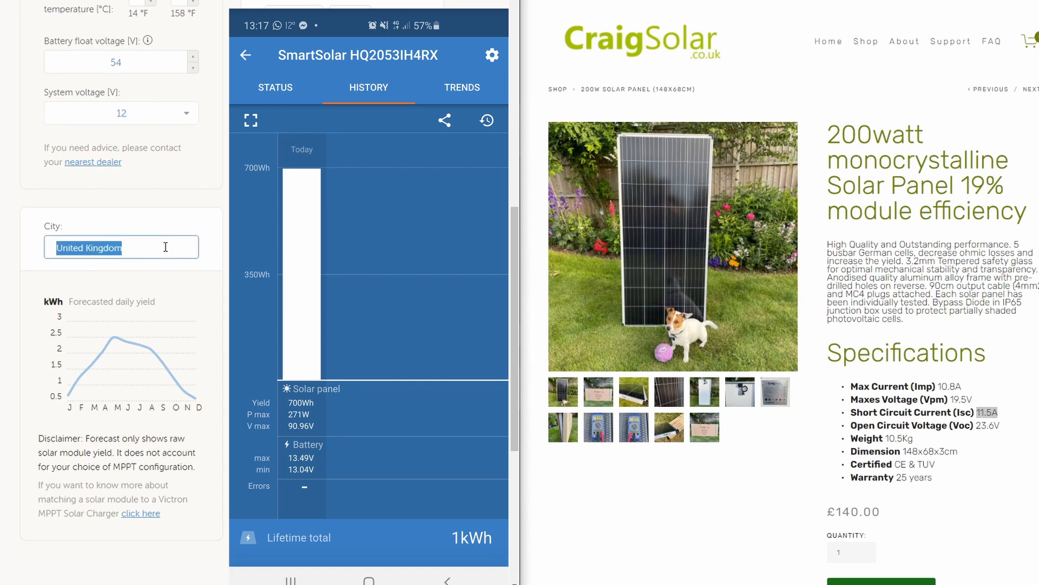
text(Spain)
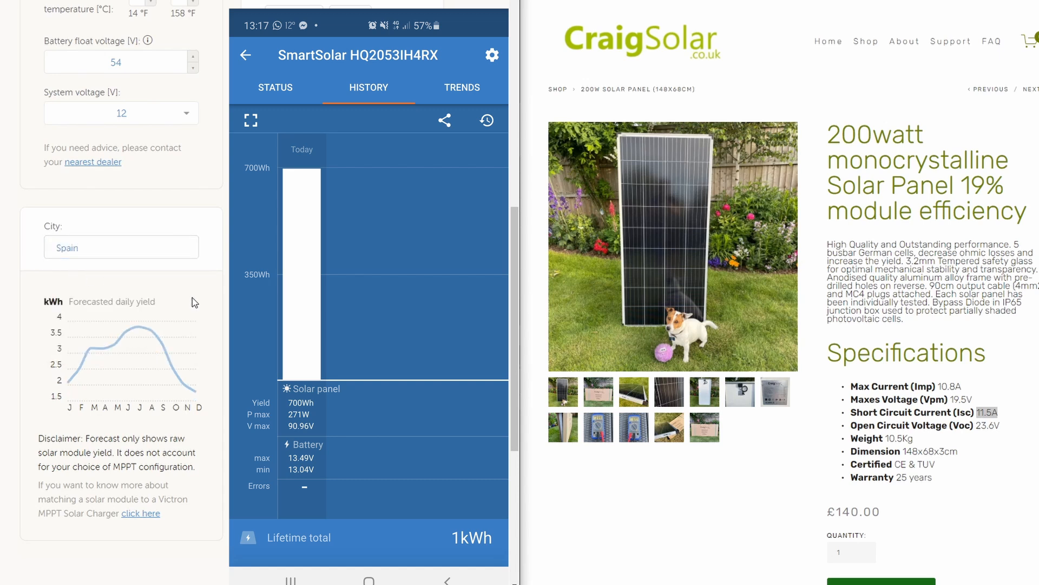
mouse_move(167, 349)
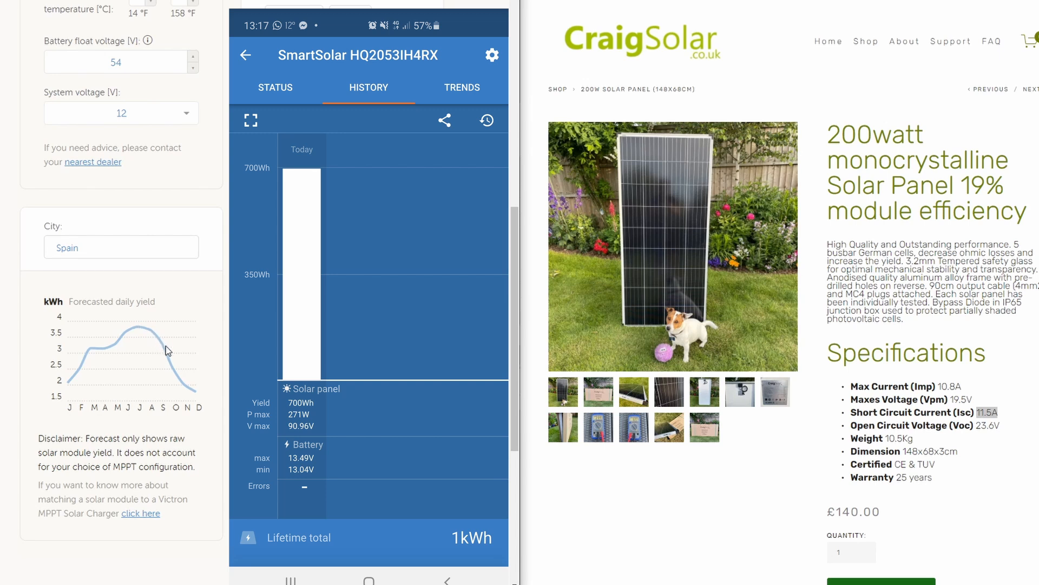
mouse_move(192, 392)
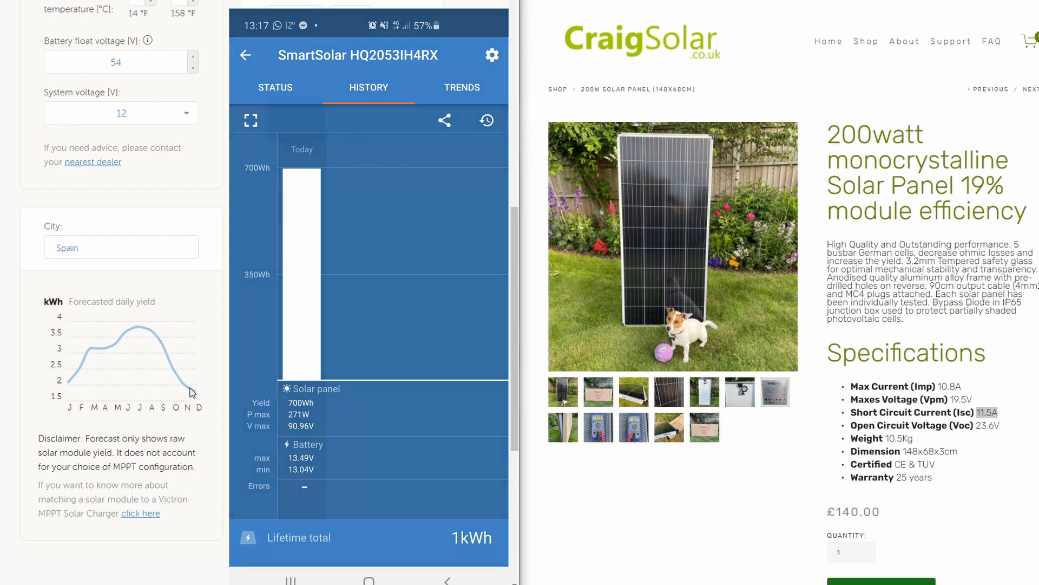